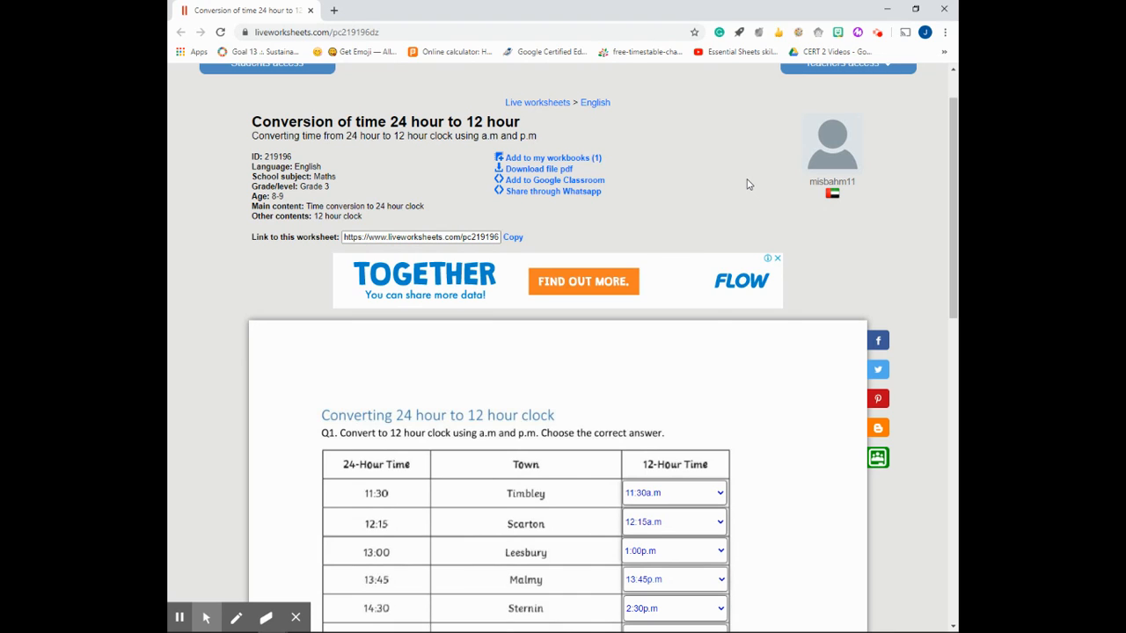
pyautogui.moveTo(717, 197)
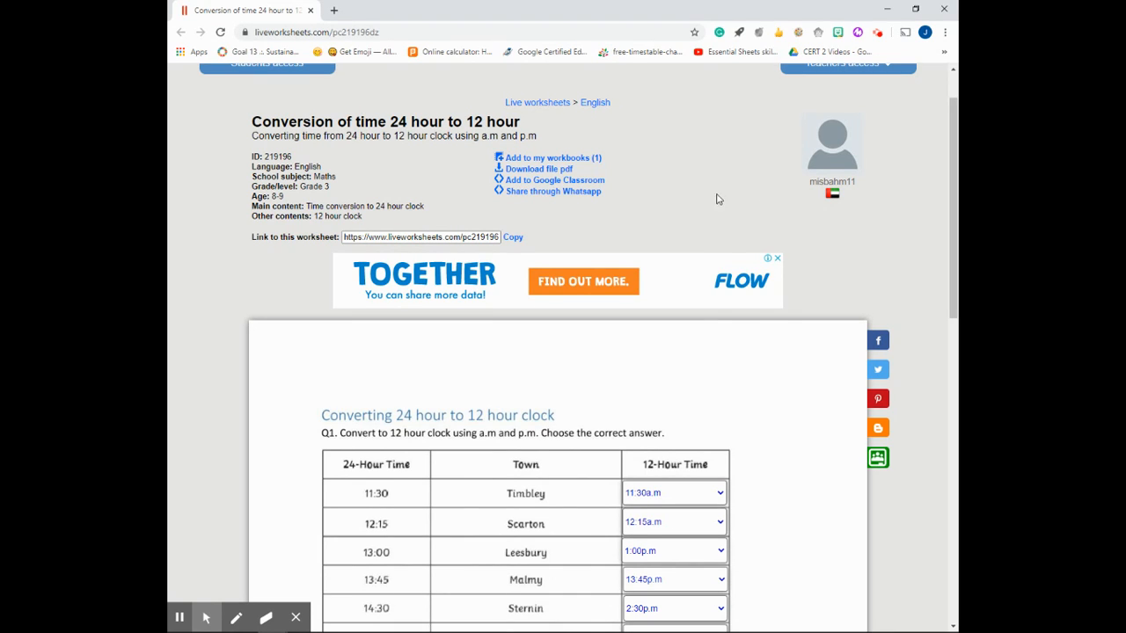
# Bring up Chrome's print dialog for the worksheet with the additional settings expanded.
pyautogui.scroll(-3)
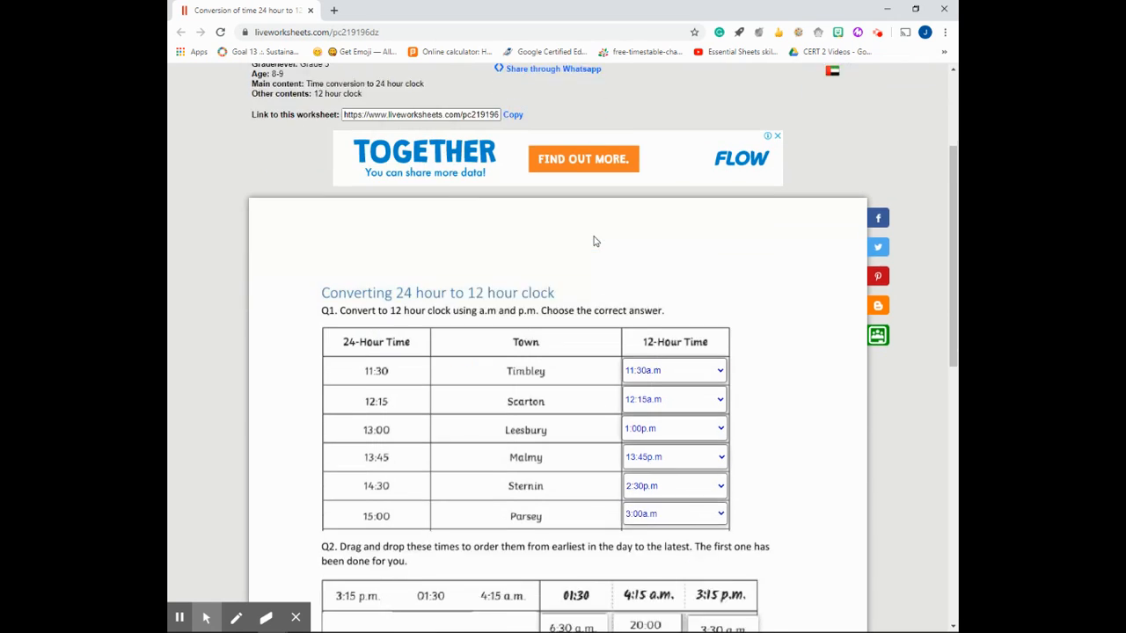
pyautogui.scroll(-3)
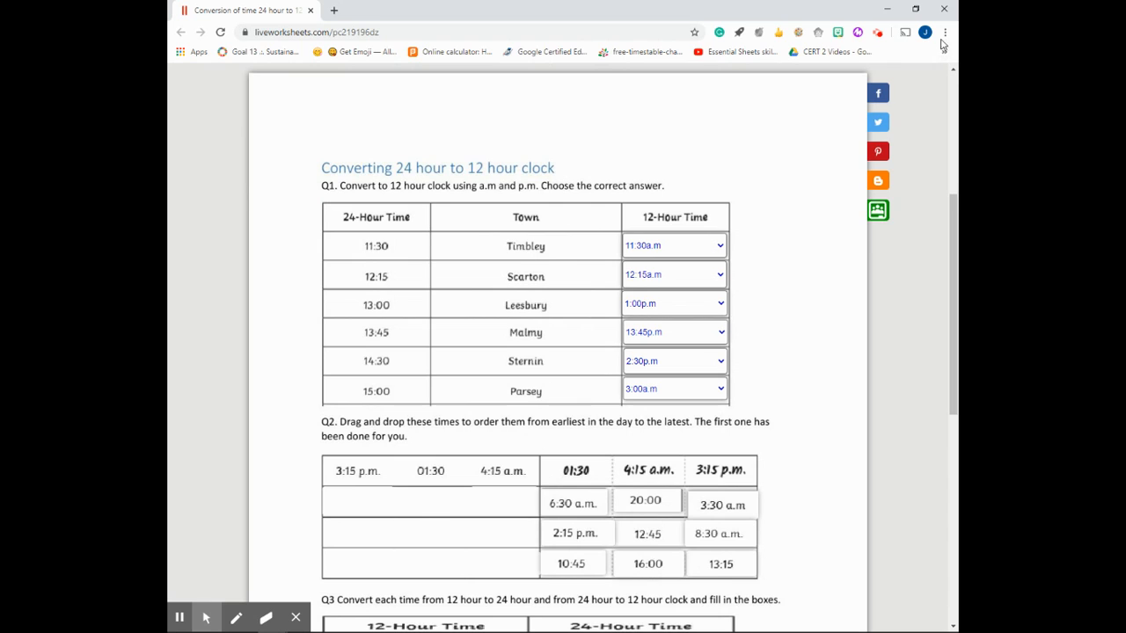
pyautogui.moveTo(944, 32)
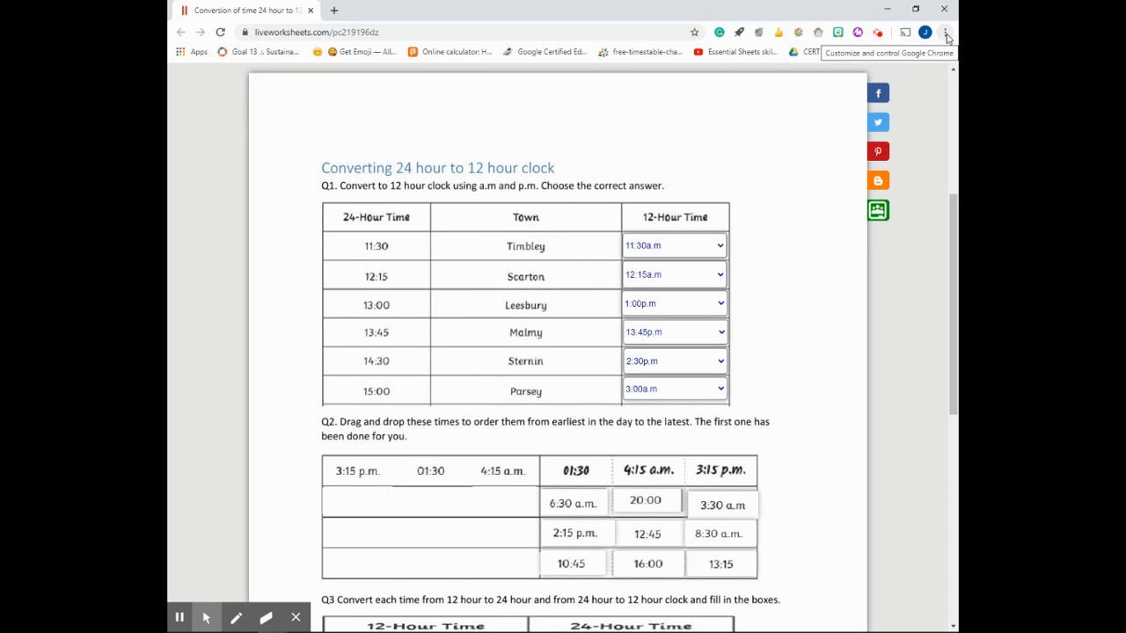
pyautogui.click(946, 32)
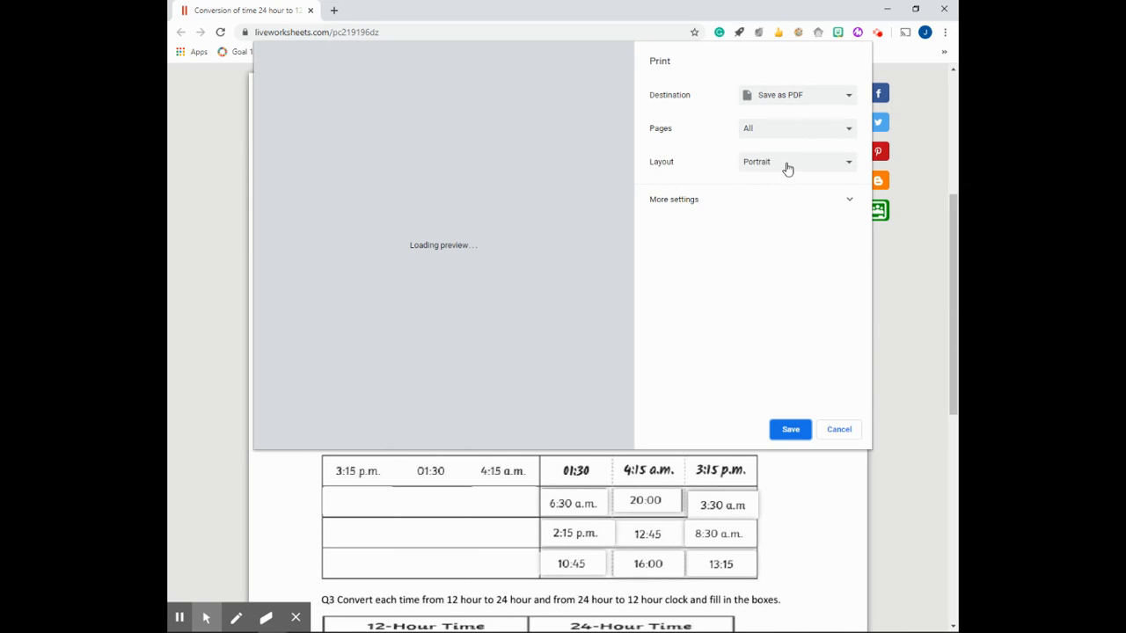
pyautogui.click(672, 199)
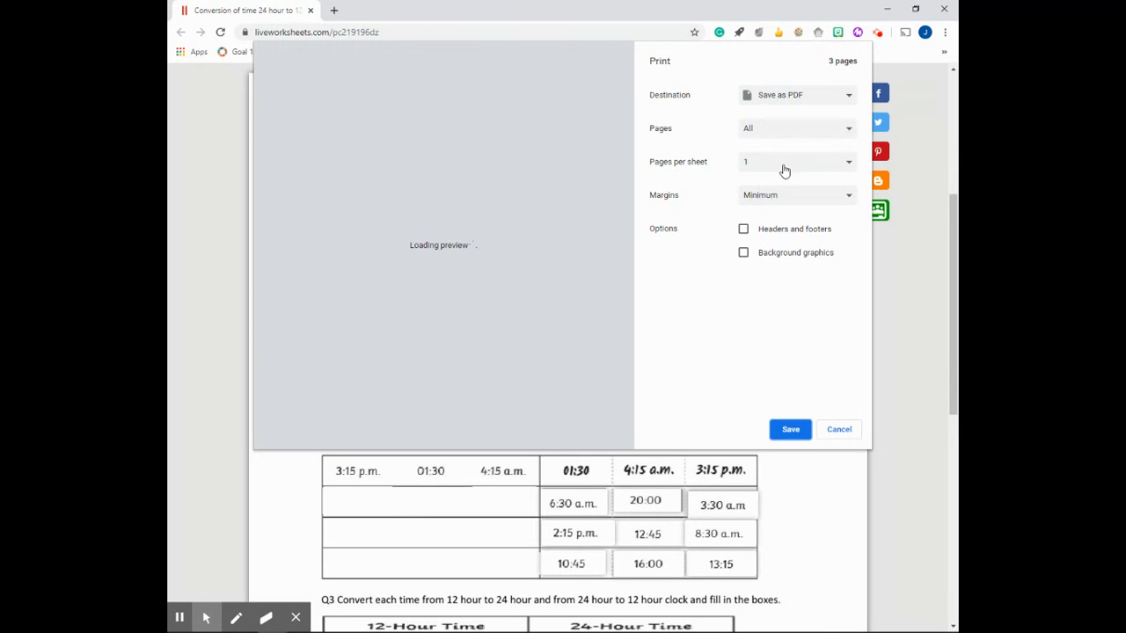
pyautogui.moveTo(654, 207)
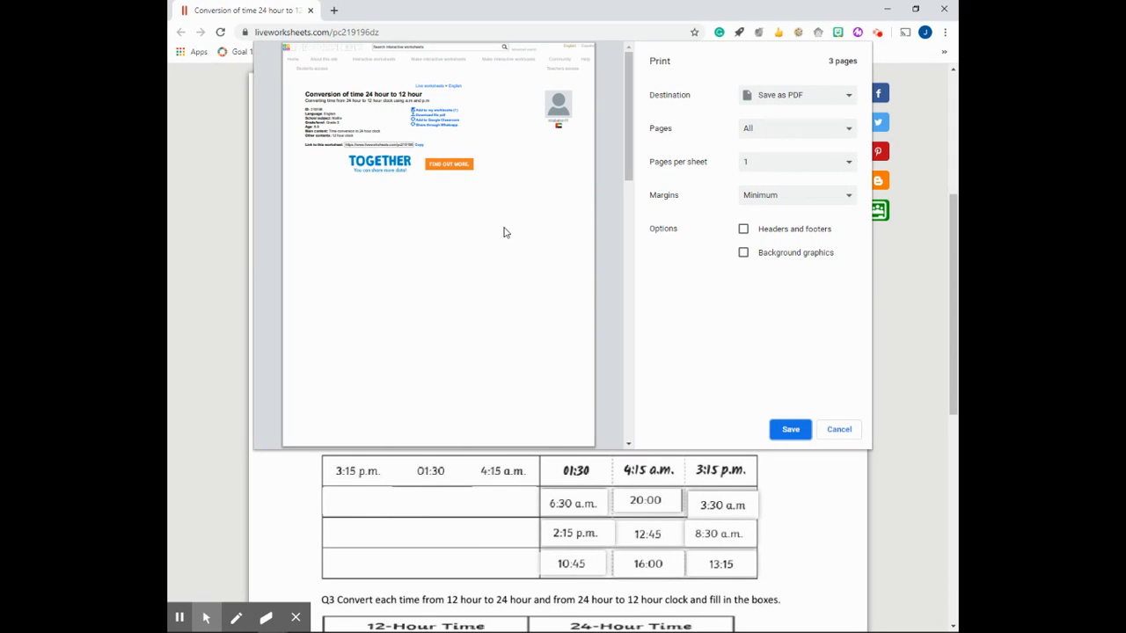
pyautogui.moveTo(480, 181)
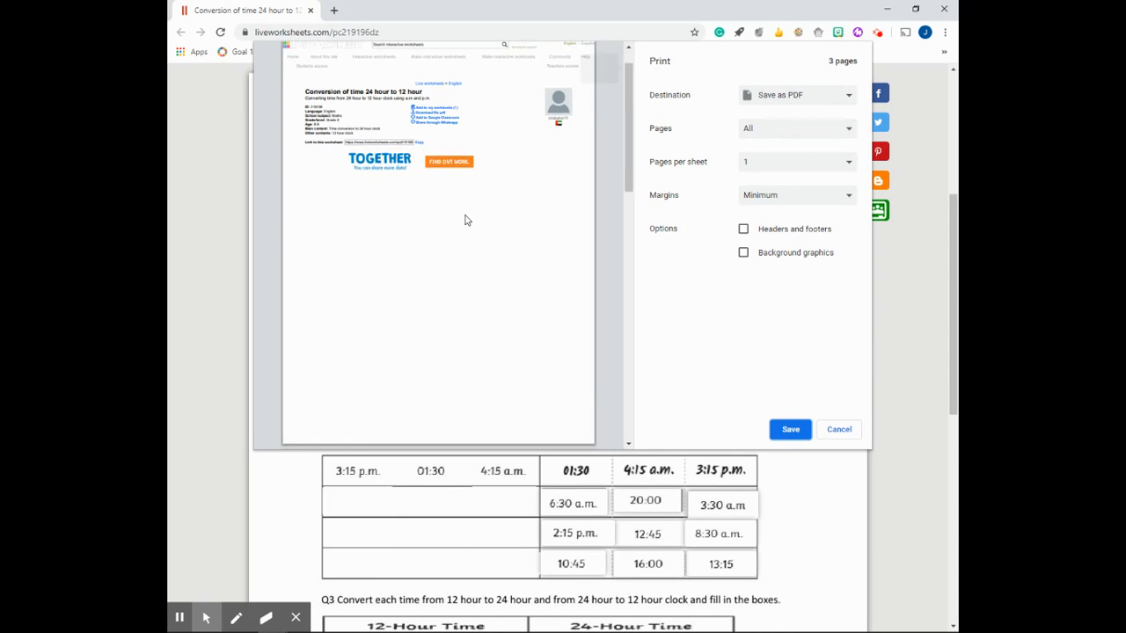
# Scroll through the three-page print preview of the answered worksheet.
pyautogui.scroll(-3)
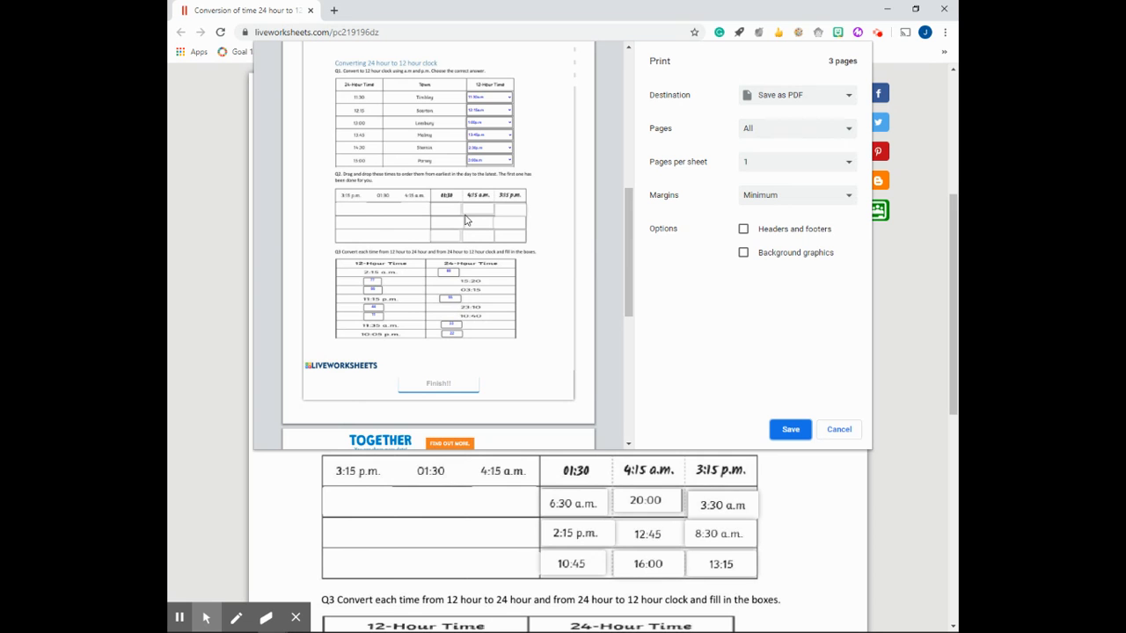
pyautogui.scroll(-3)
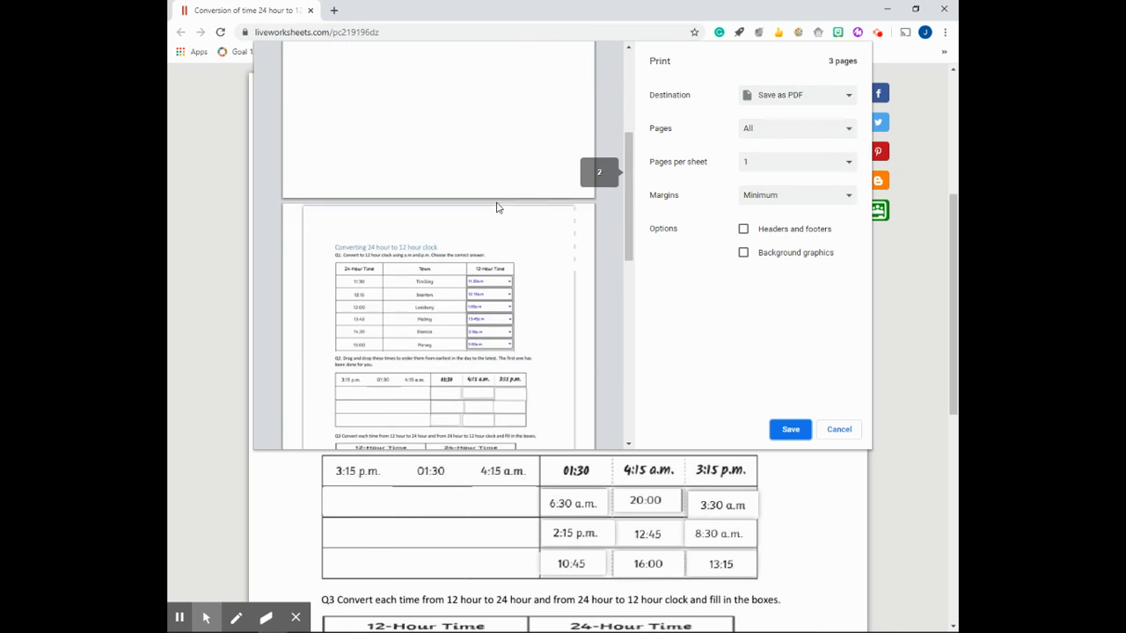
pyautogui.scroll(-3)
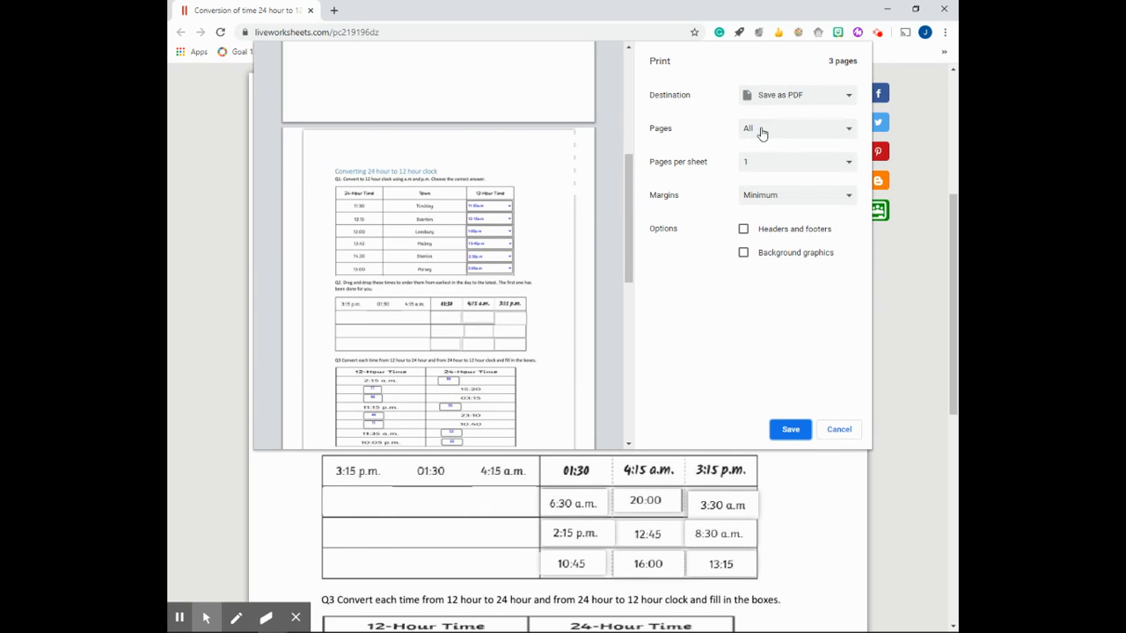
pyautogui.moveTo(828, 137)
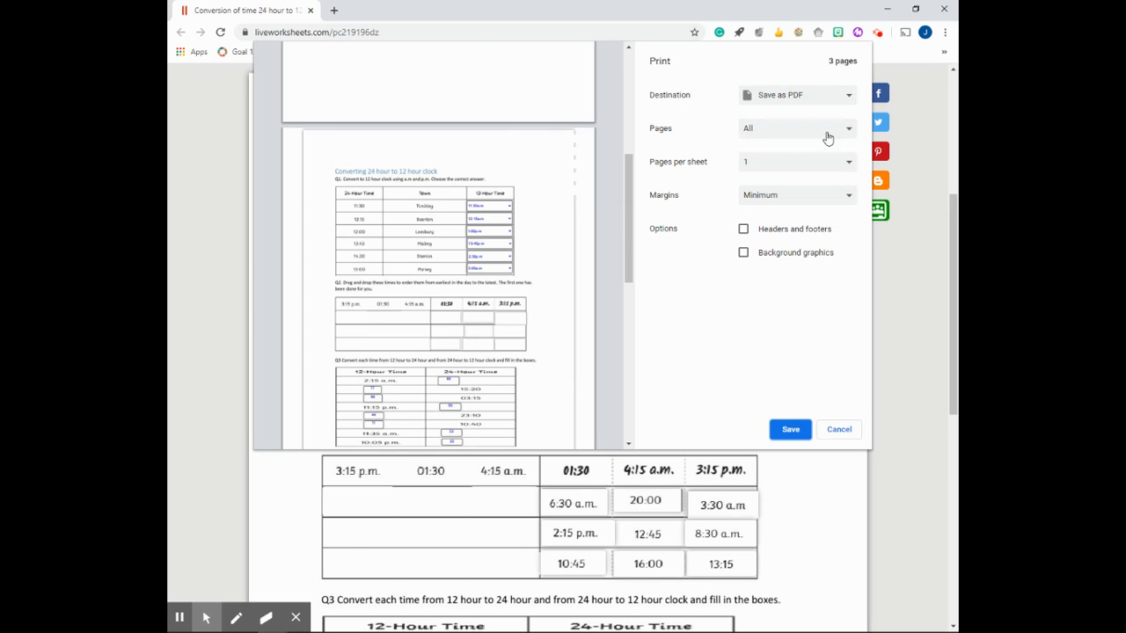
# Limit the printout to a custom page range of page 2 only.
pyautogui.click(795, 127)
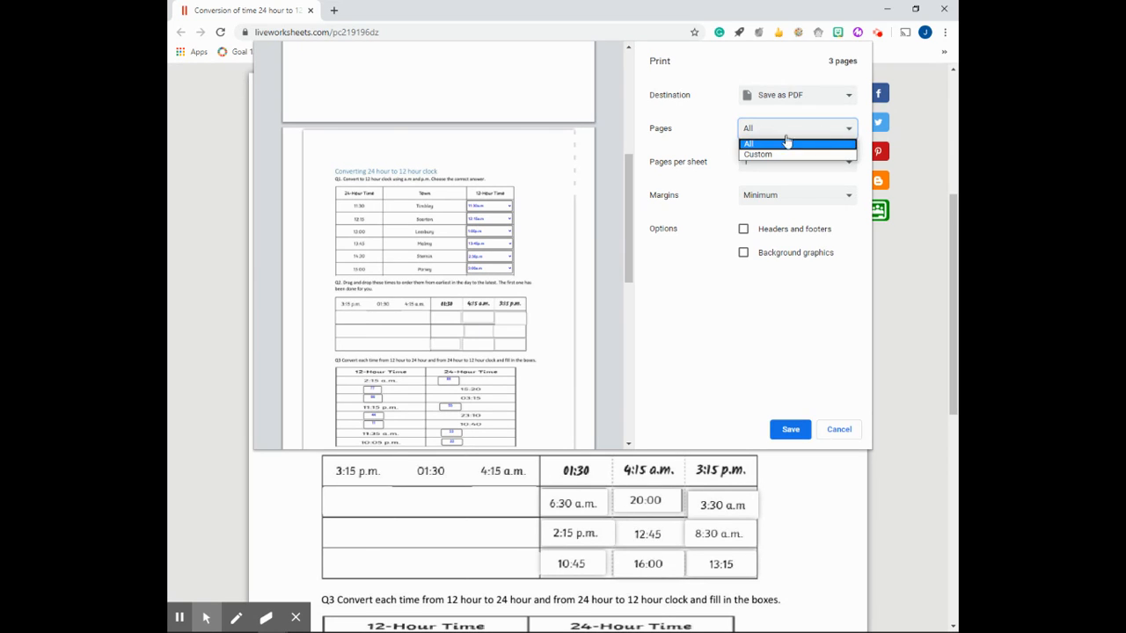
pyautogui.click(756, 155)
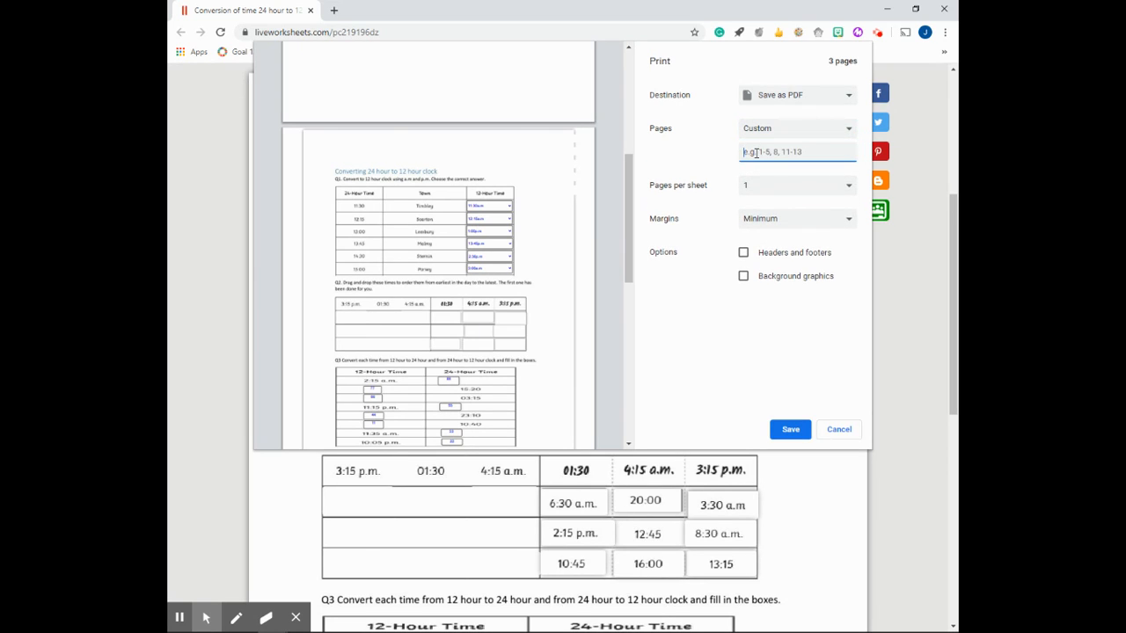
pyautogui.write('2')
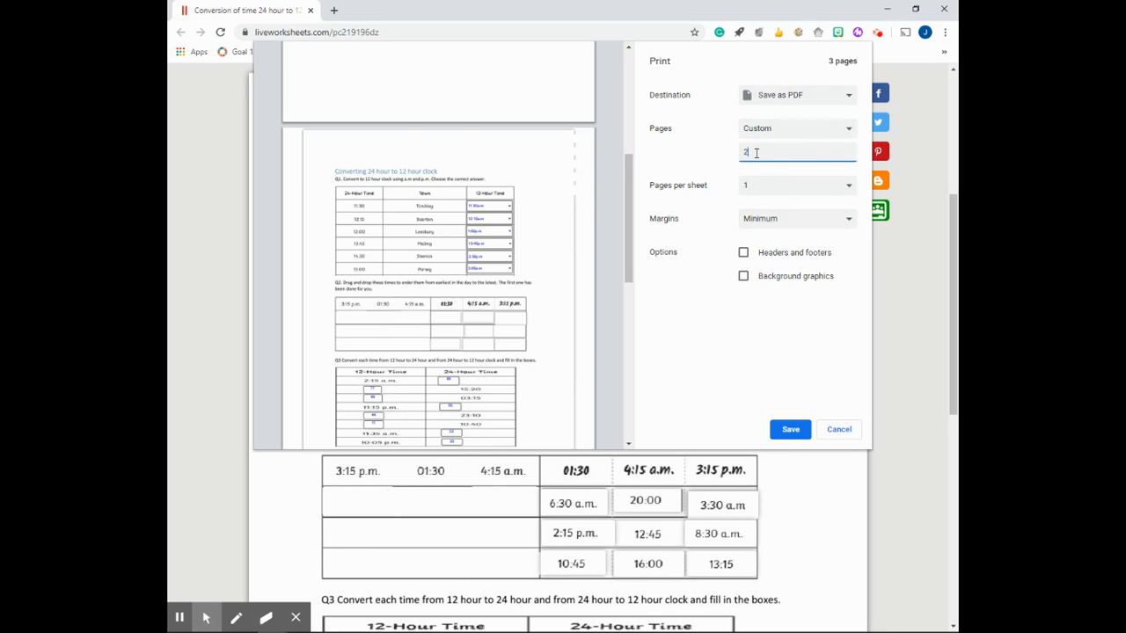
pyautogui.write('2')
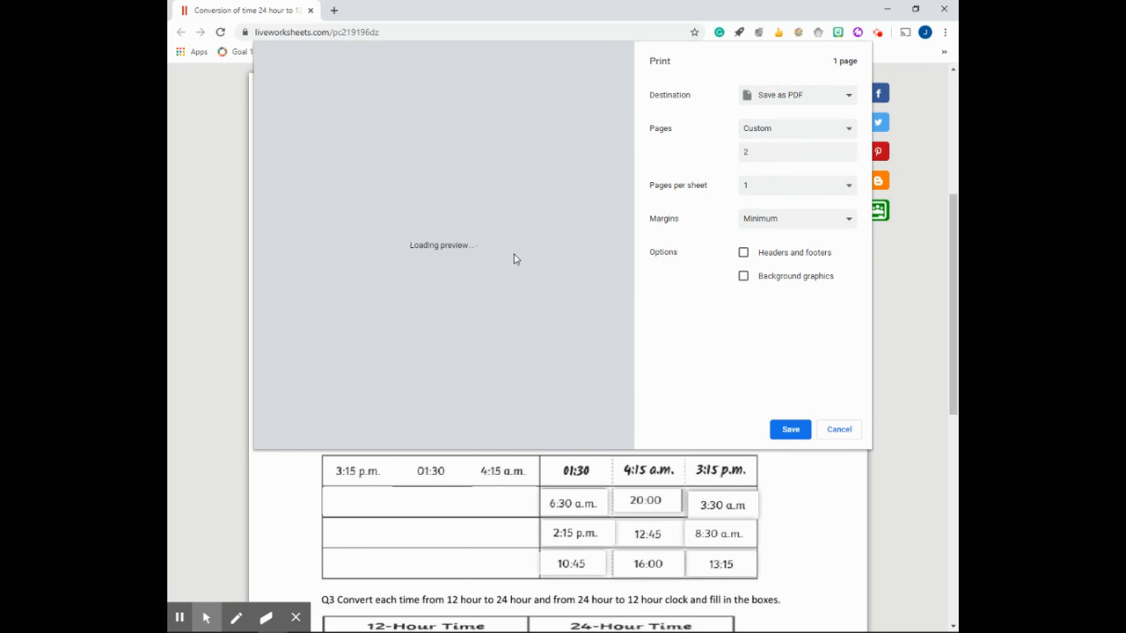
pyautogui.moveTo(533, 225)
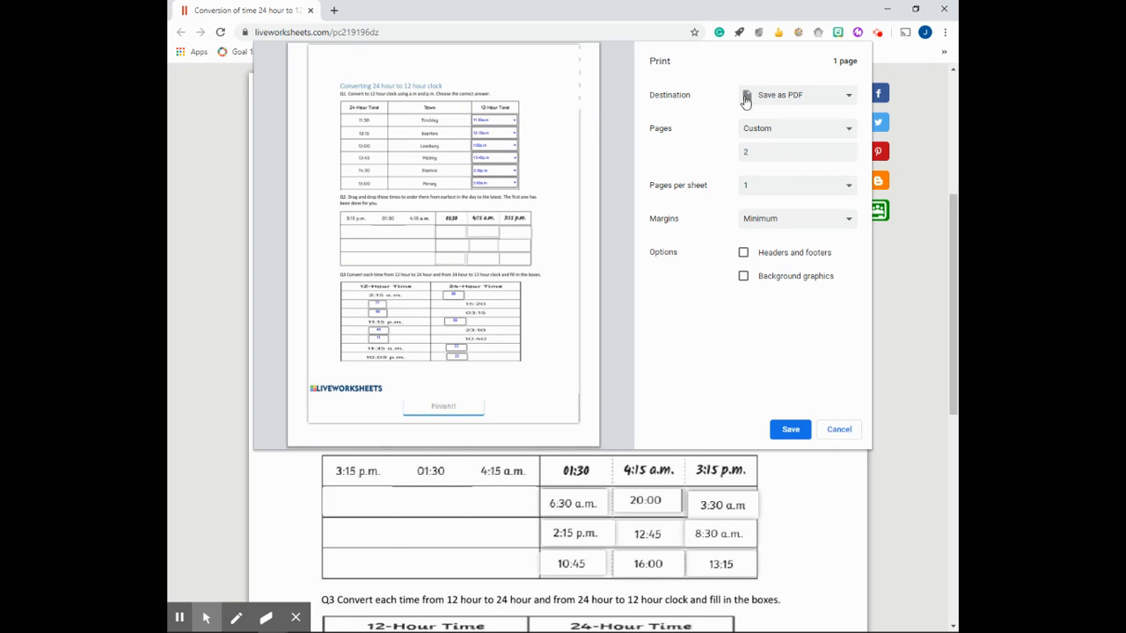
# Review the destinations and keep Save as PDF as the output.
pyautogui.click(795, 95)
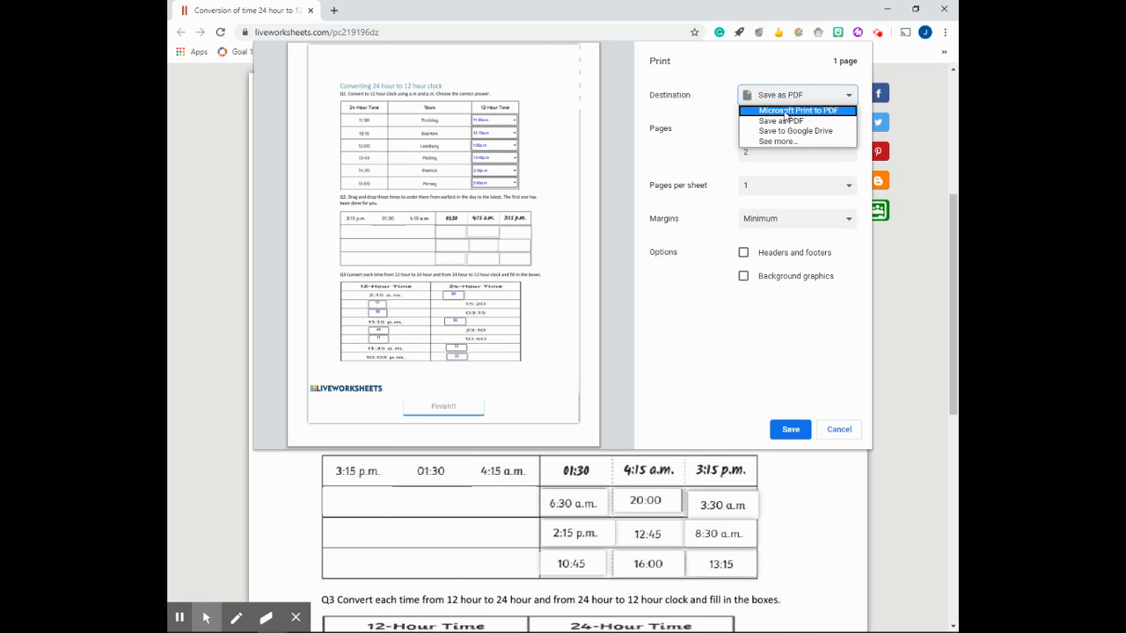
pyautogui.moveTo(781, 120)
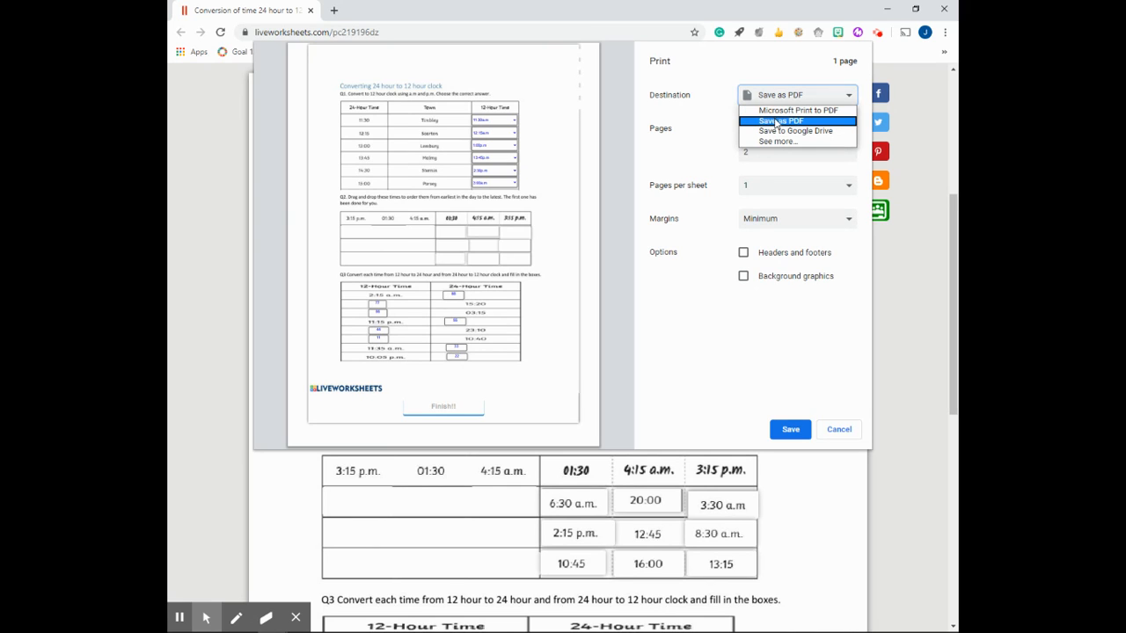
pyautogui.moveTo(795, 109)
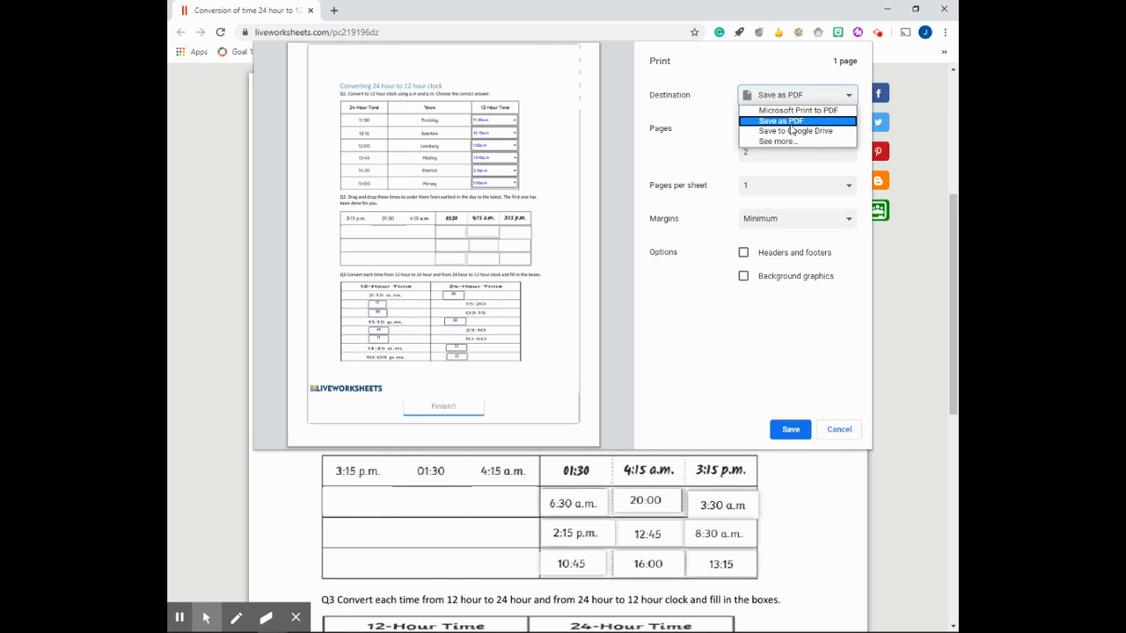
pyautogui.moveTo(795, 123)
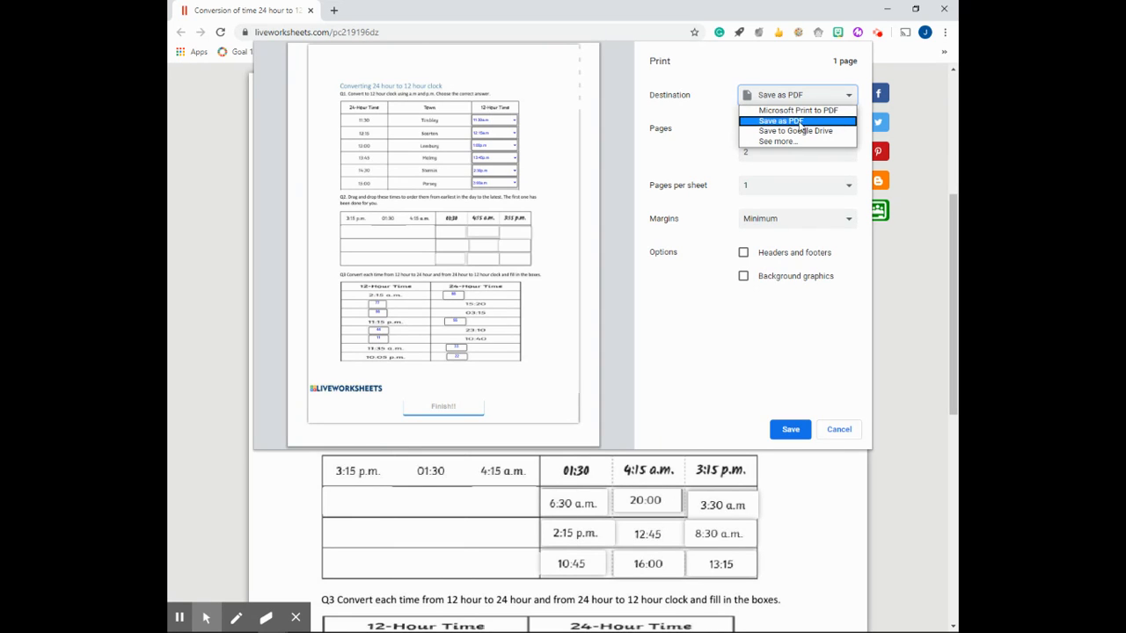
pyautogui.moveTo(795, 130)
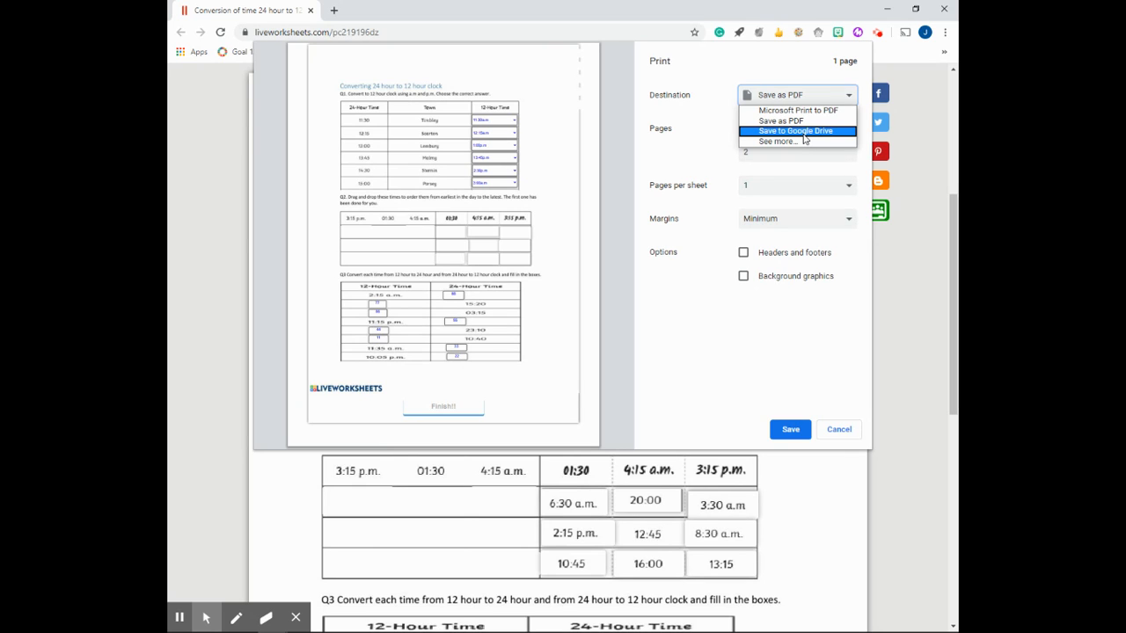
pyautogui.moveTo(781, 119)
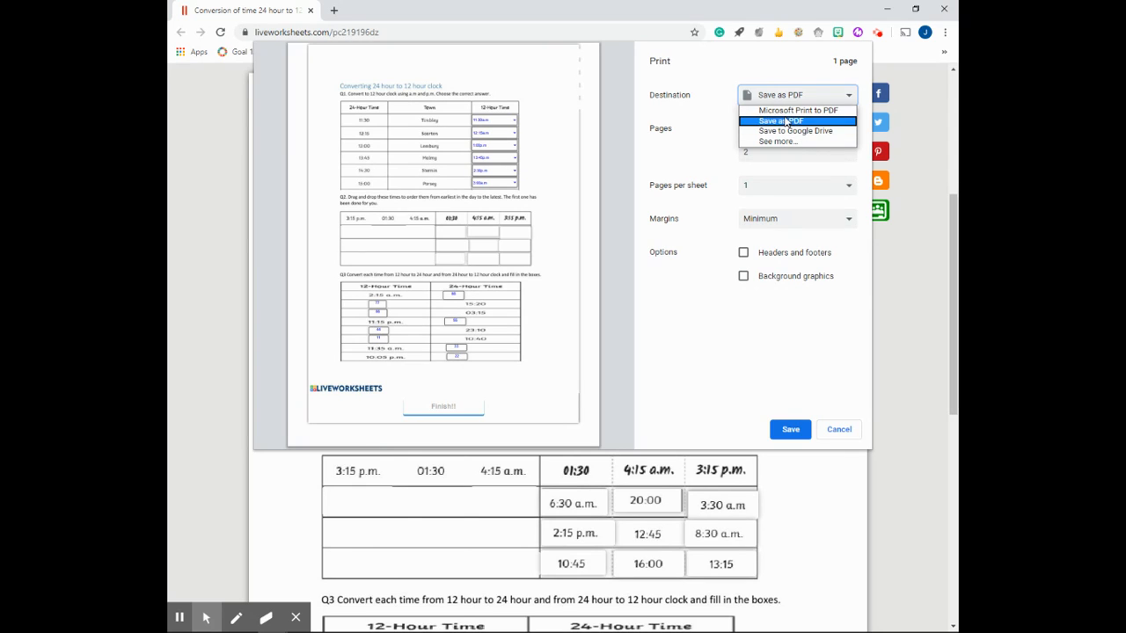
pyautogui.moveTo(785, 123)
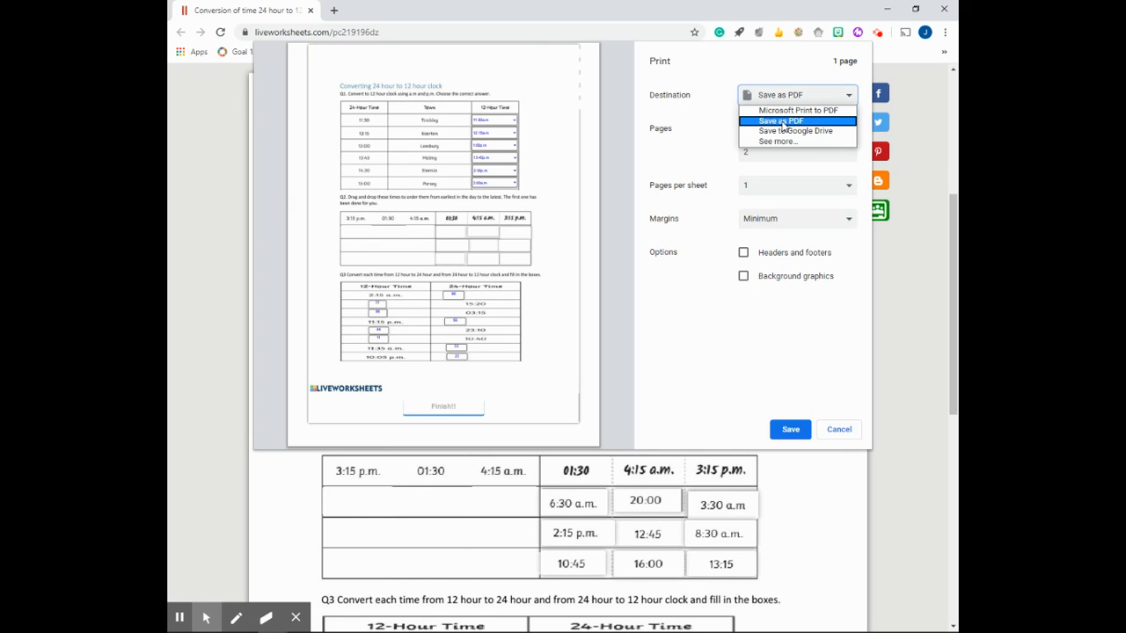
pyautogui.click(780, 119)
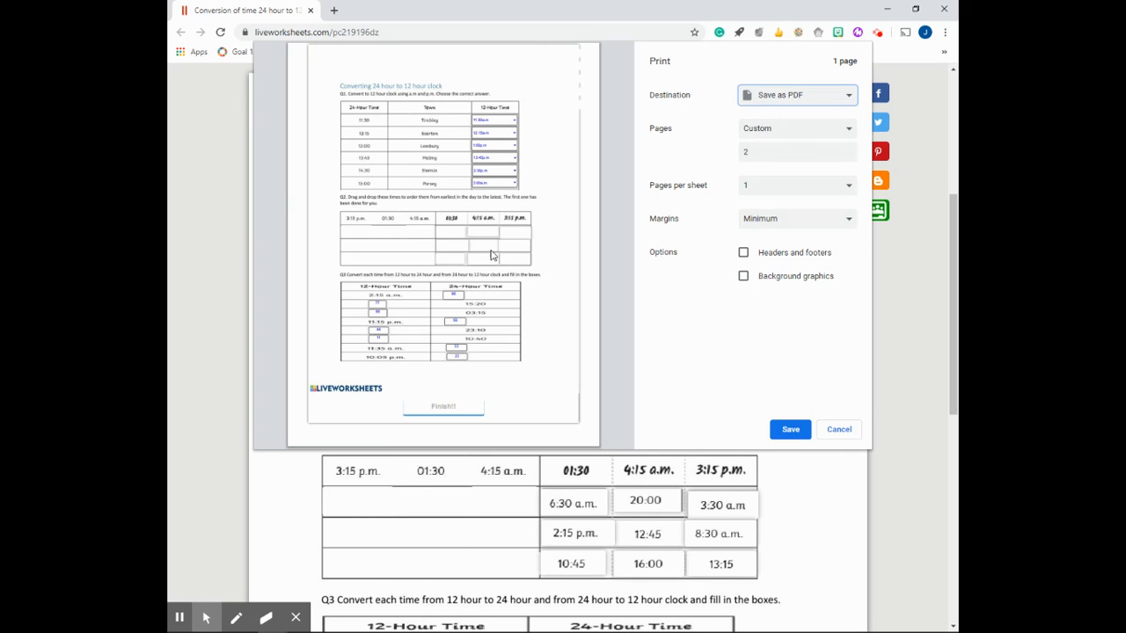
pyautogui.moveTo(531, 255)
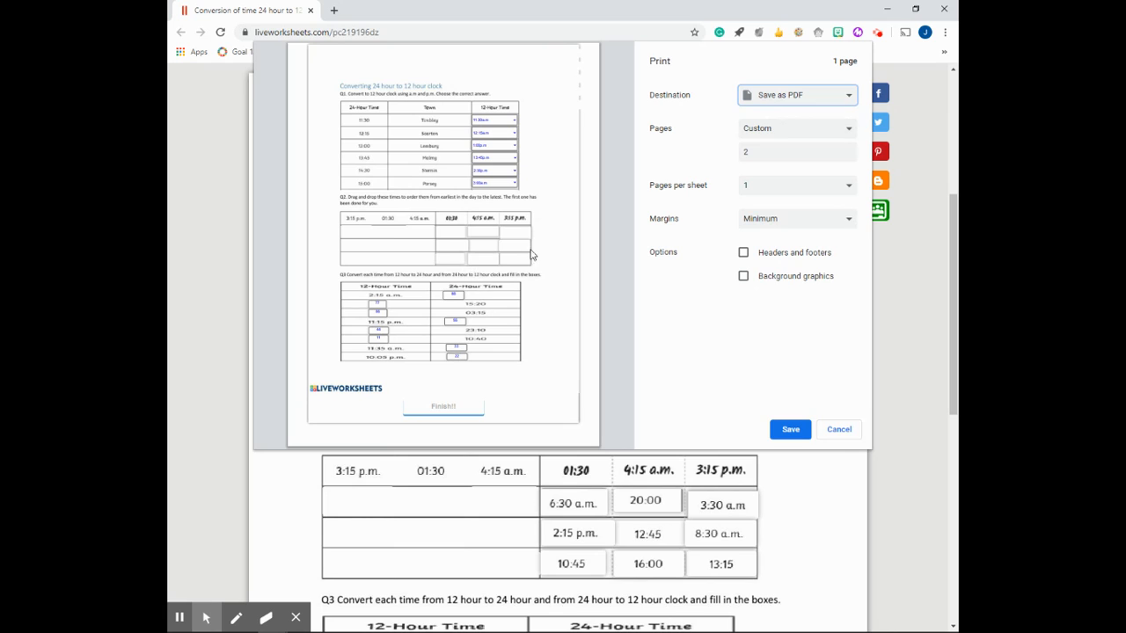
pyautogui.moveTo(422, 246)
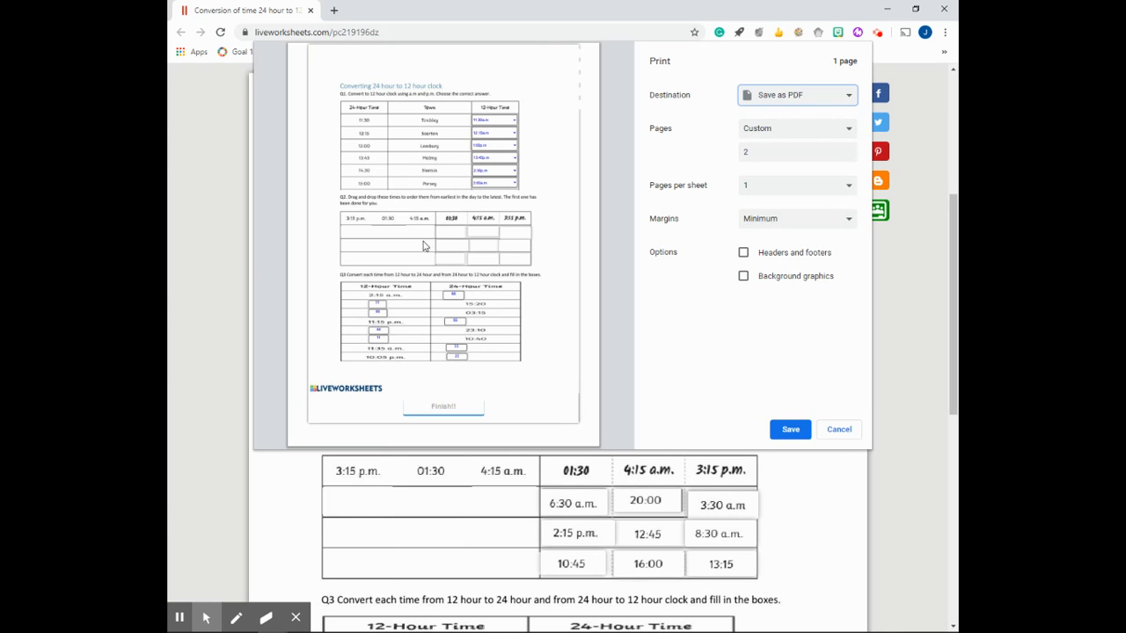
pyautogui.moveTo(457, 232)
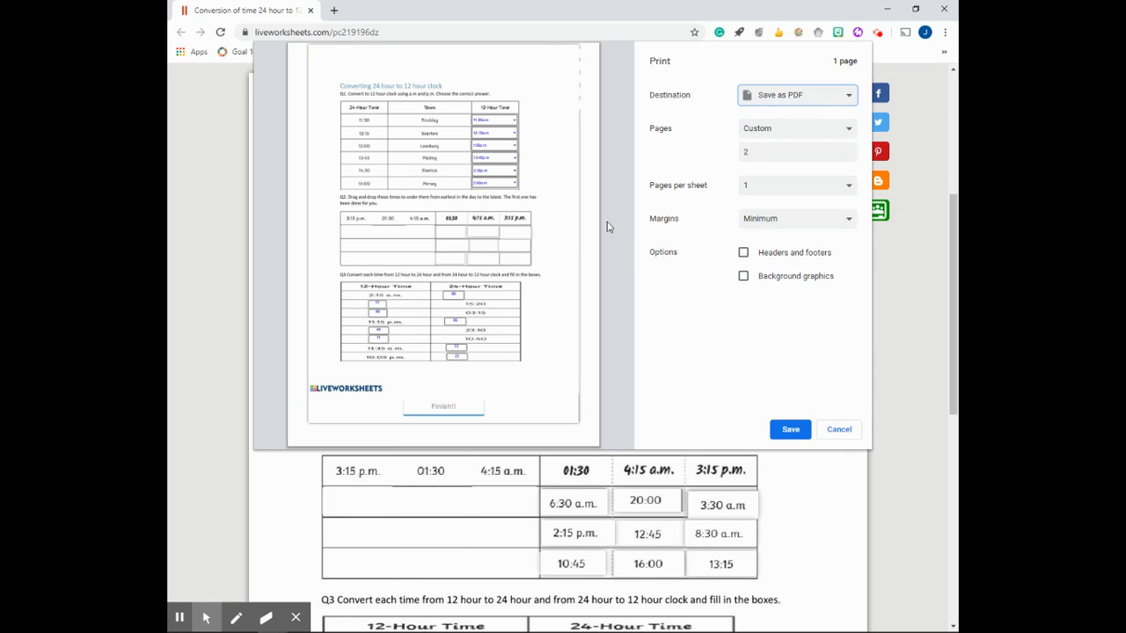
pyautogui.moveTo(660, 257)
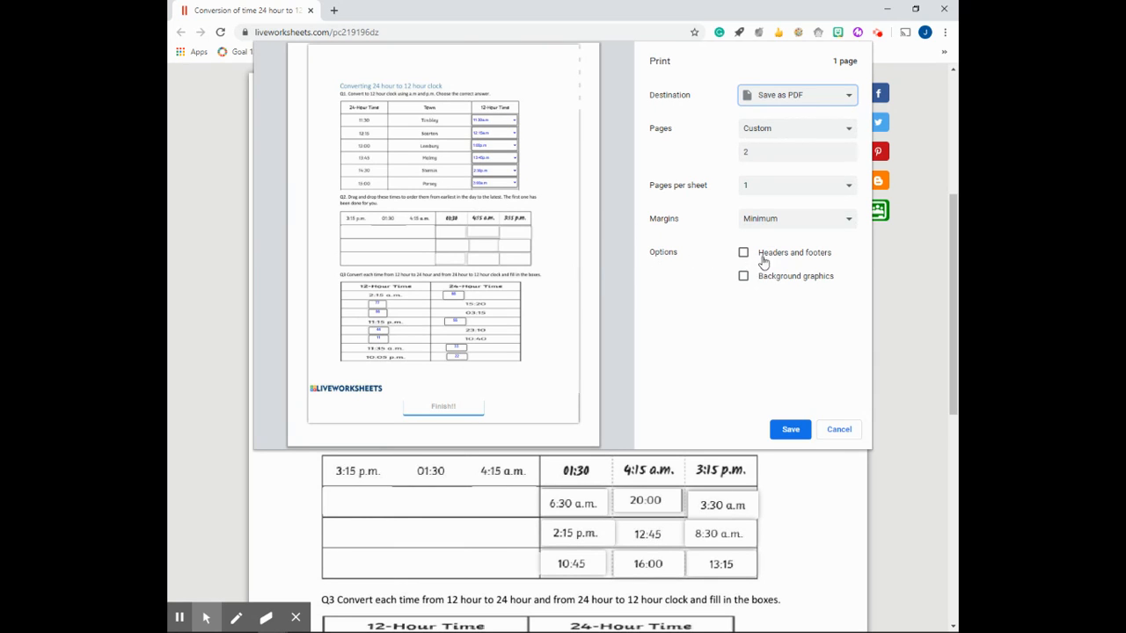
pyautogui.moveTo(763, 283)
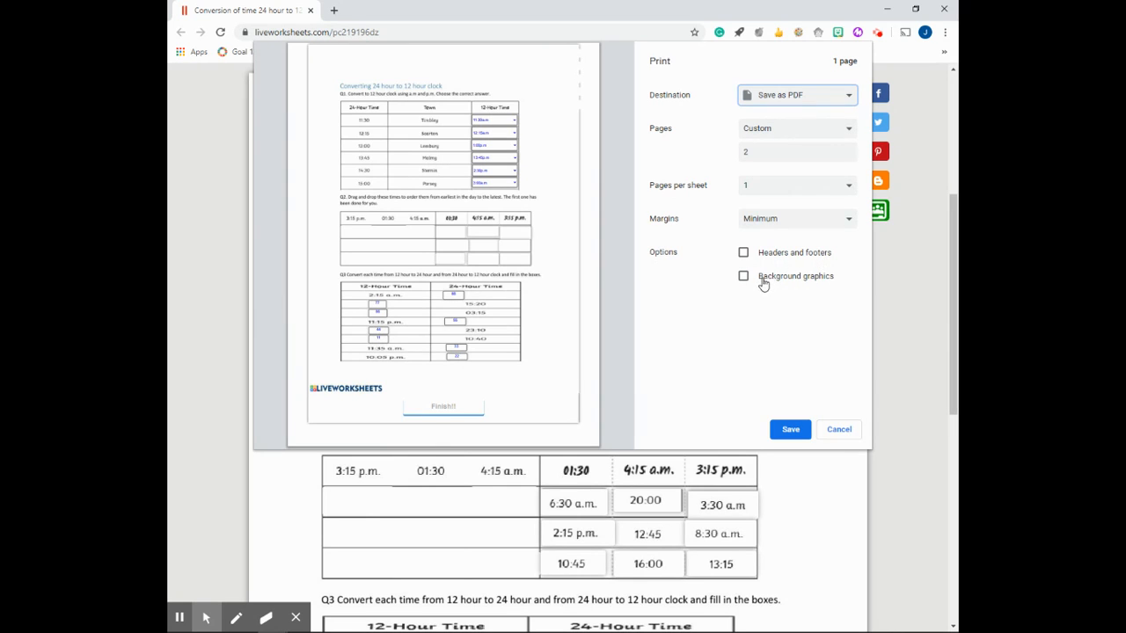
# Include headers and footers and background graphics in the PDF.
pyautogui.click(742, 253)
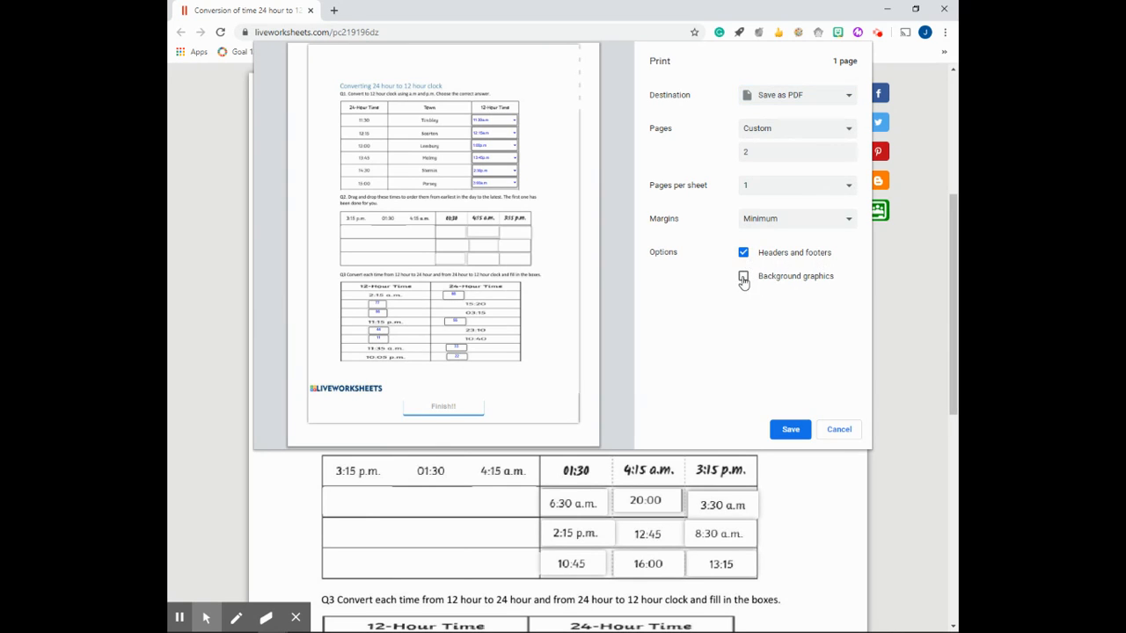
pyautogui.click(742, 275)
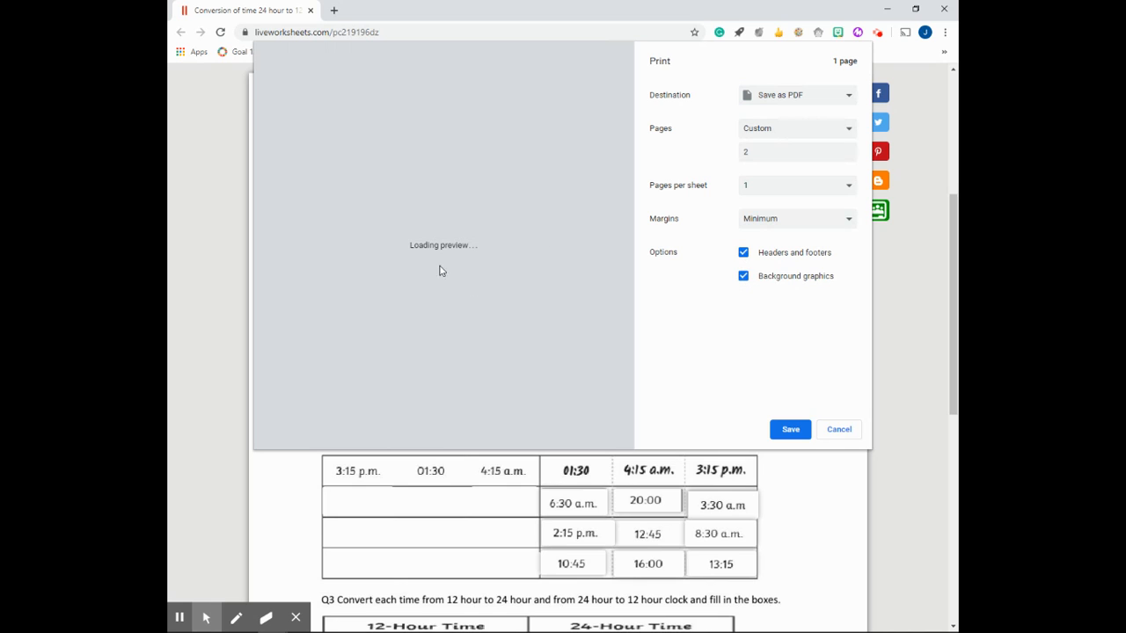
pyautogui.moveTo(381, 285)
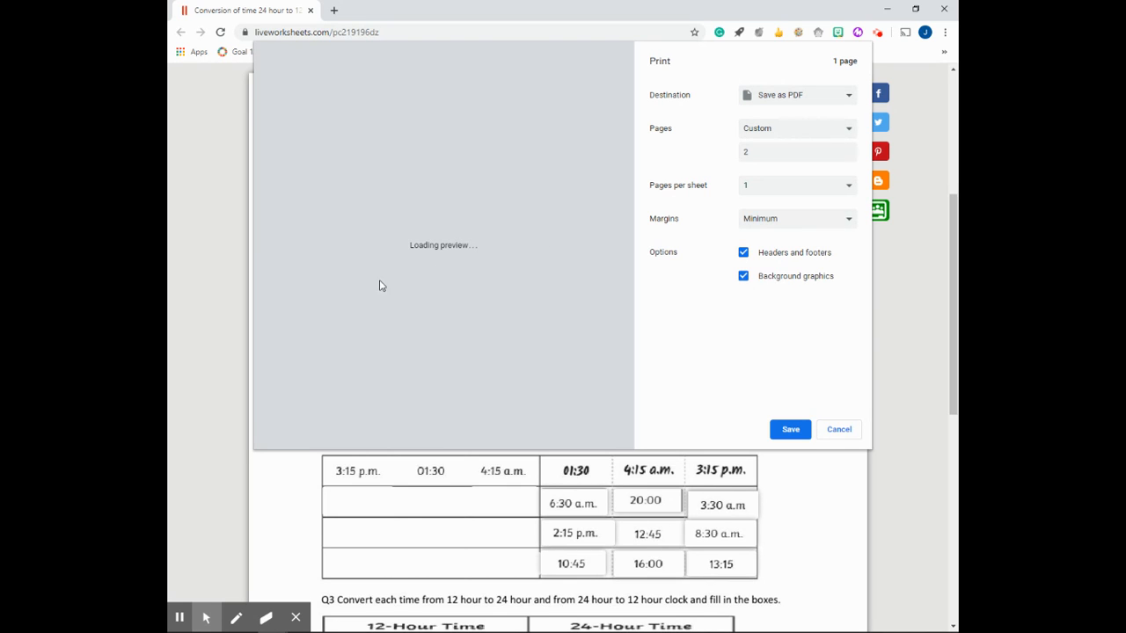
pyautogui.moveTo(471, 246)
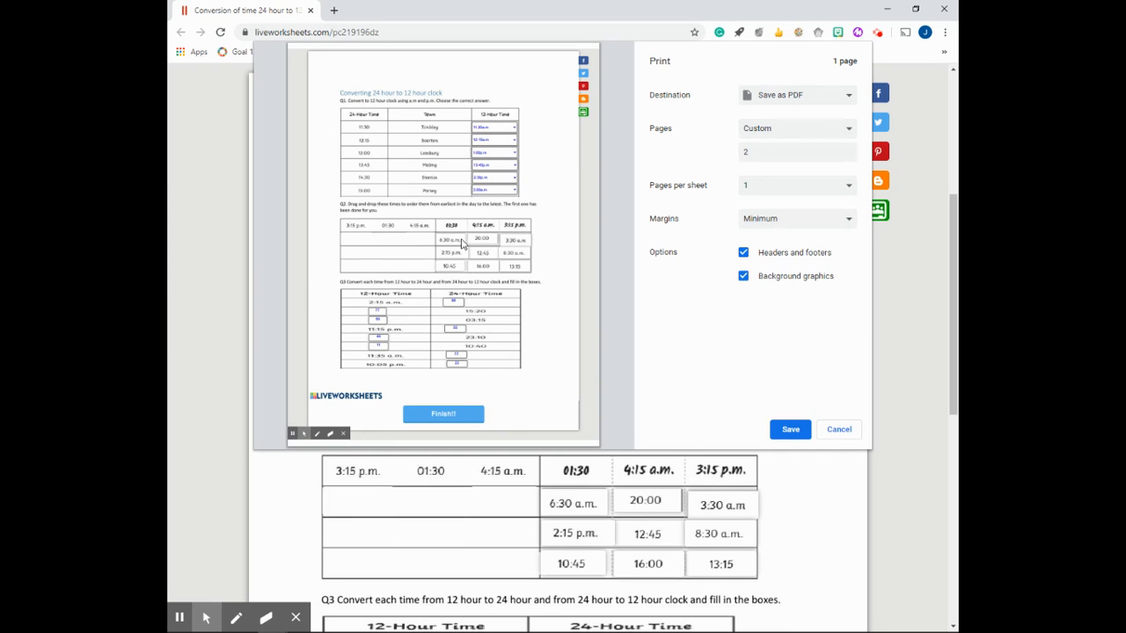
pyautogui.moveTo(601, 227)
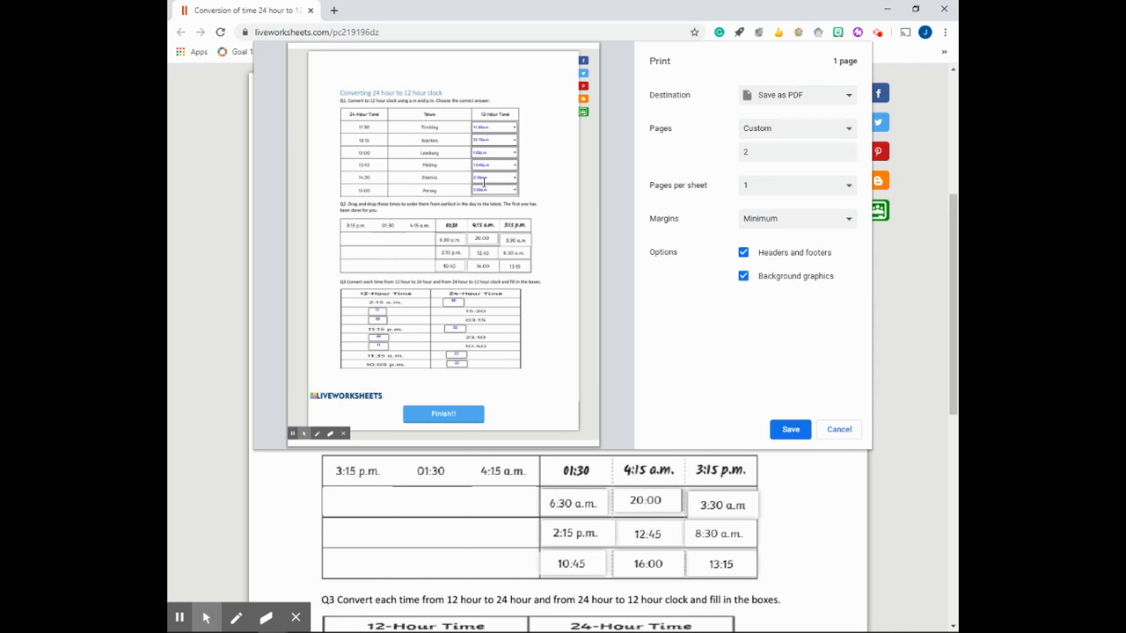
pyautogui.moveTo(500, 276)
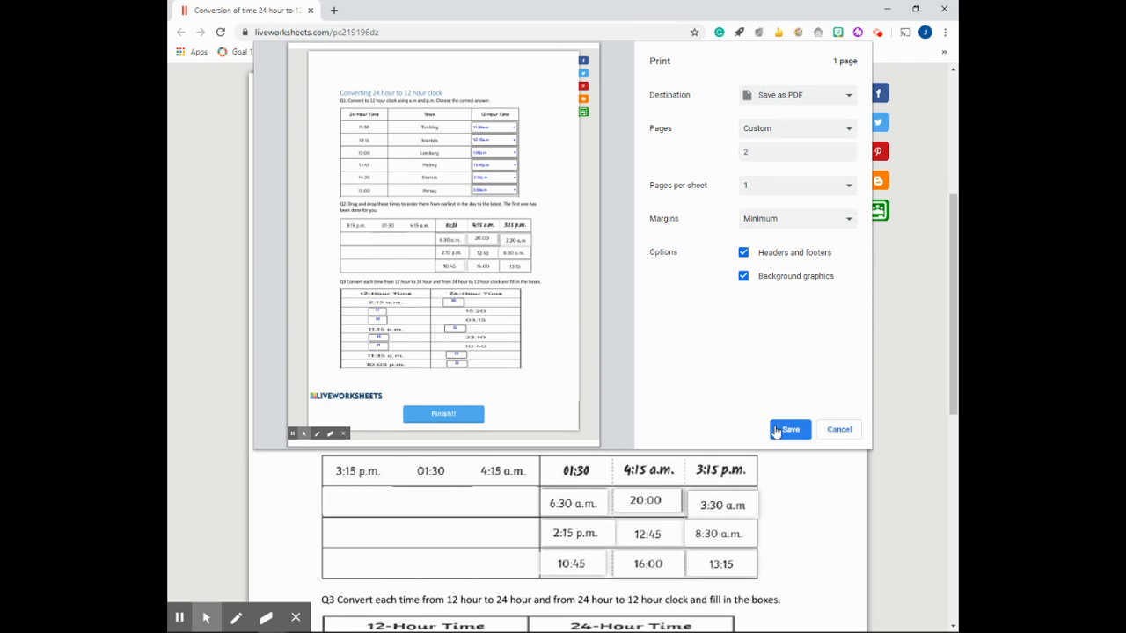
# Save the PDF to the Desktop over the existing worksheet file, confirming the replacement.
pyautogui.click(788, 429)
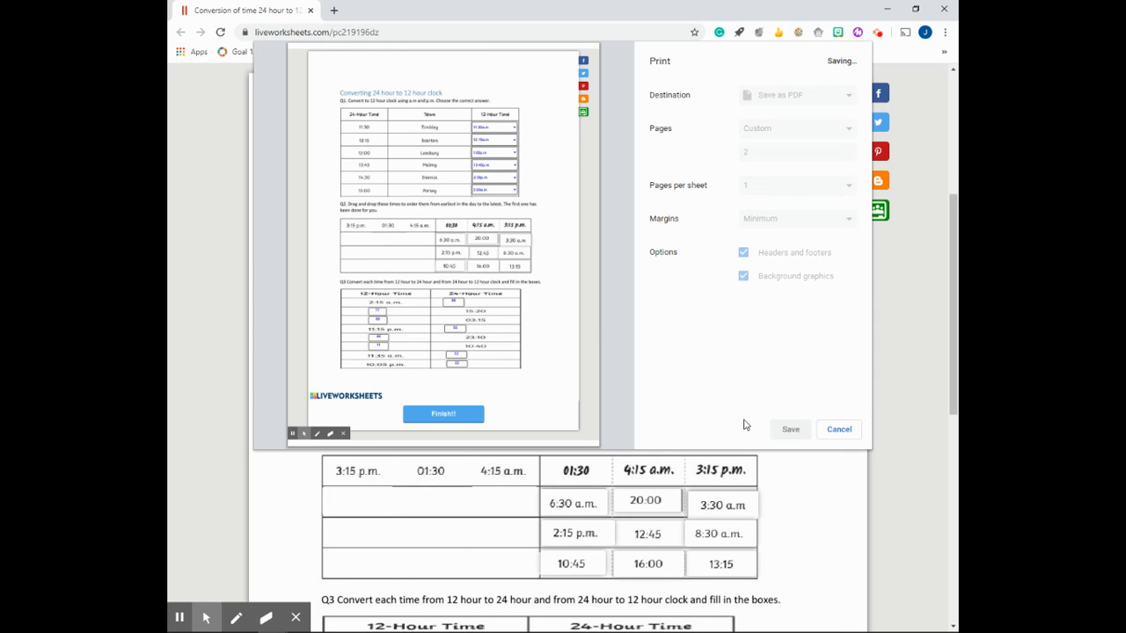
pyautogui.click(788, 429)
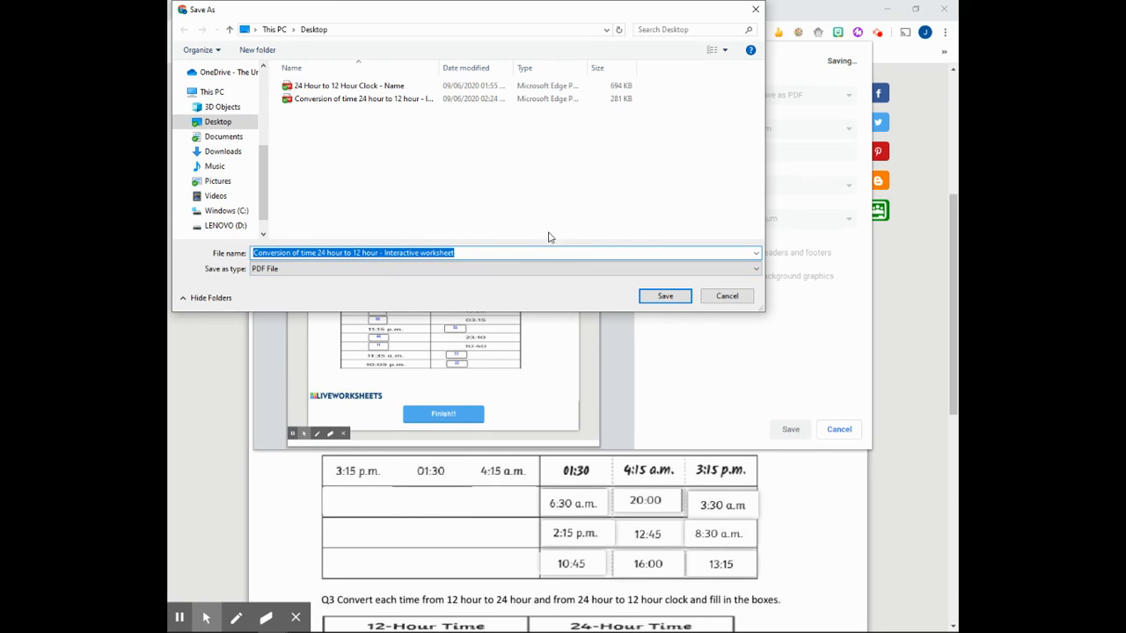
pyautogui.moveTo(306, 118)
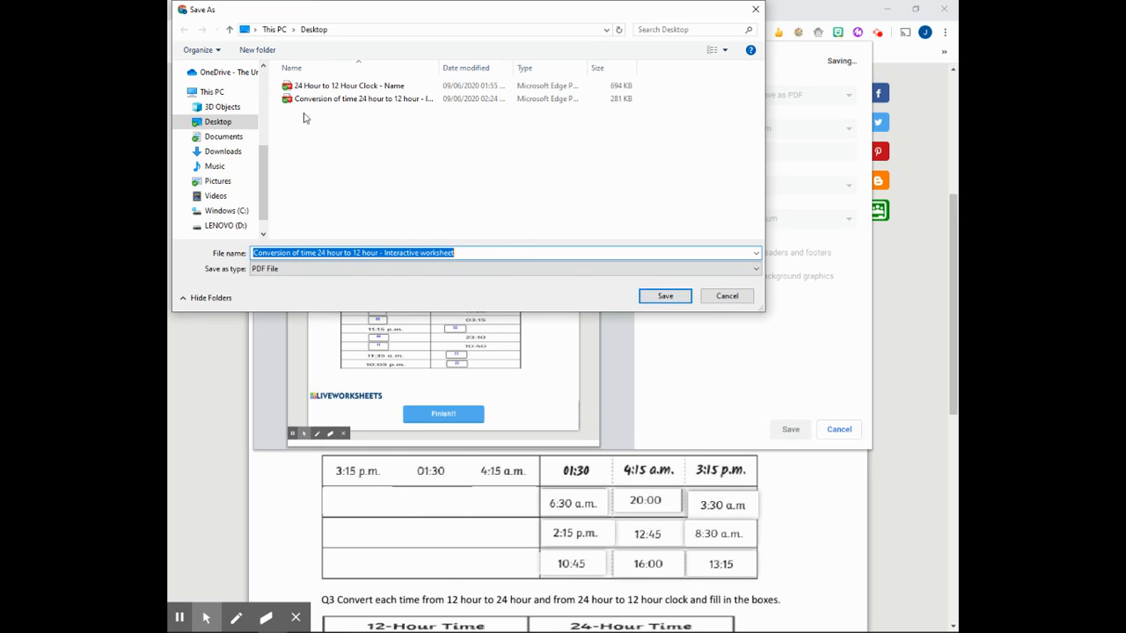
pyautogui.click(360, 99)
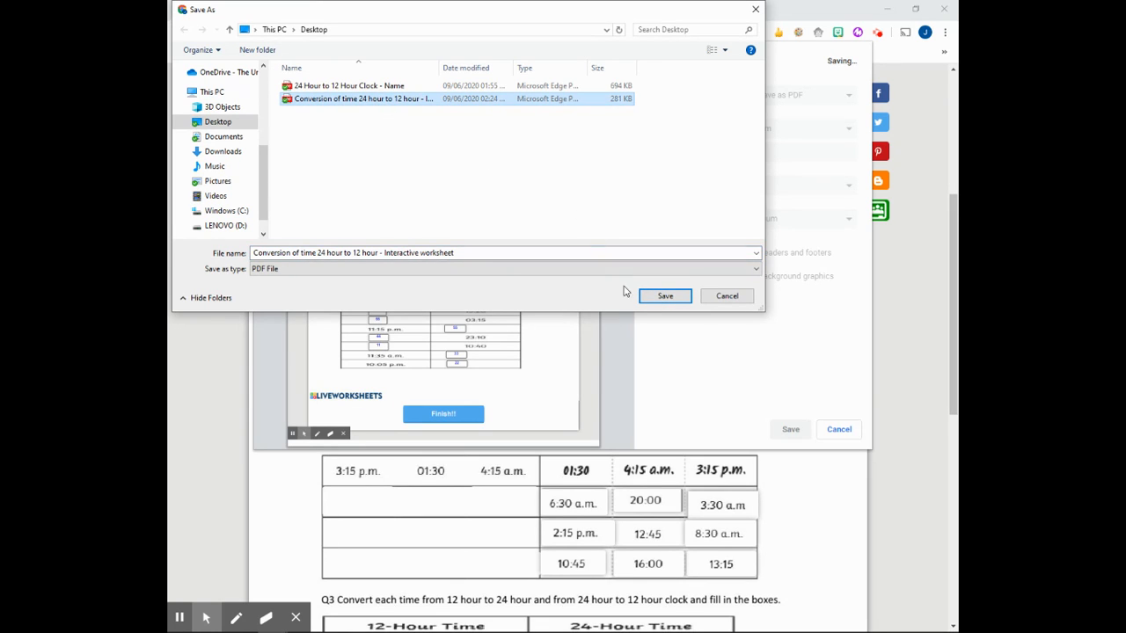
pyautogui.click(664, 296)
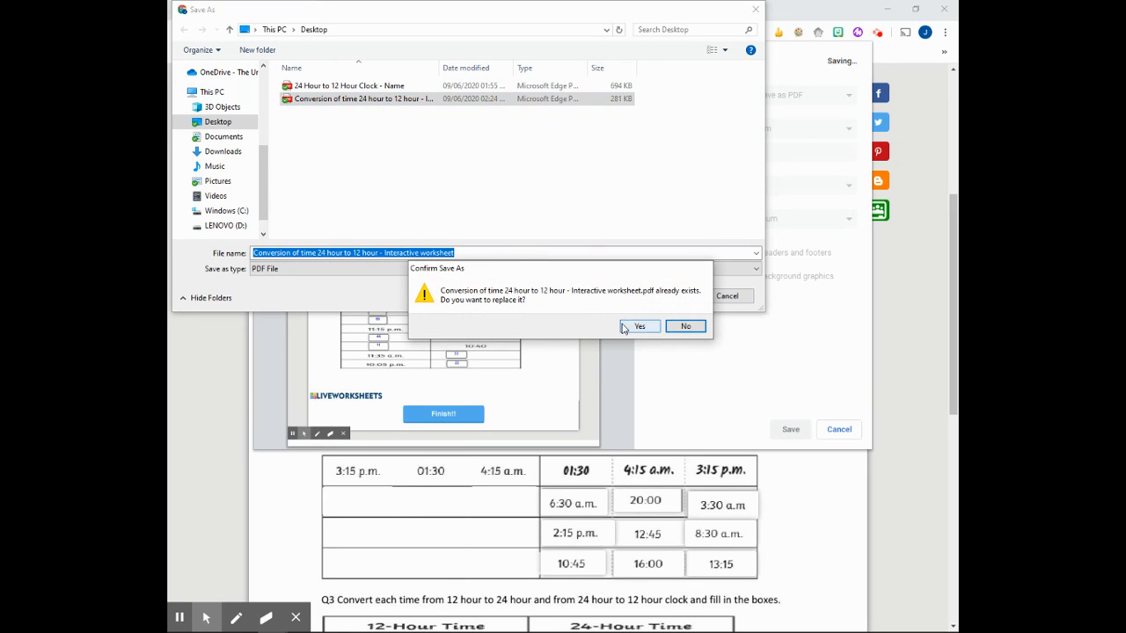
pyautogui.click(641, 325)
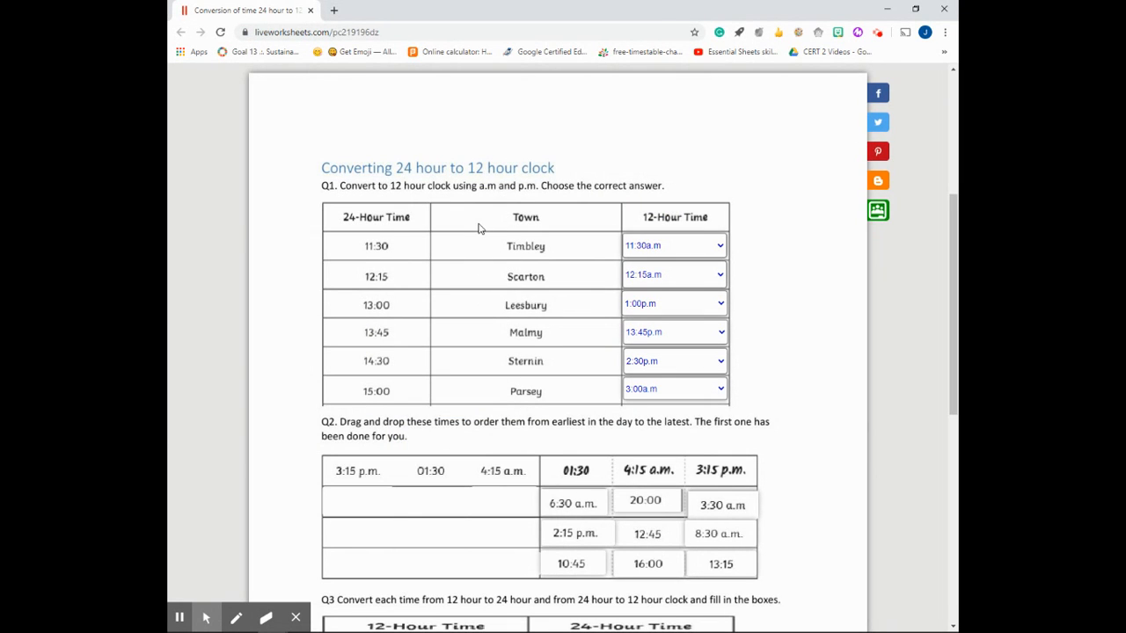
pyautogui.moveTo(466, 292)
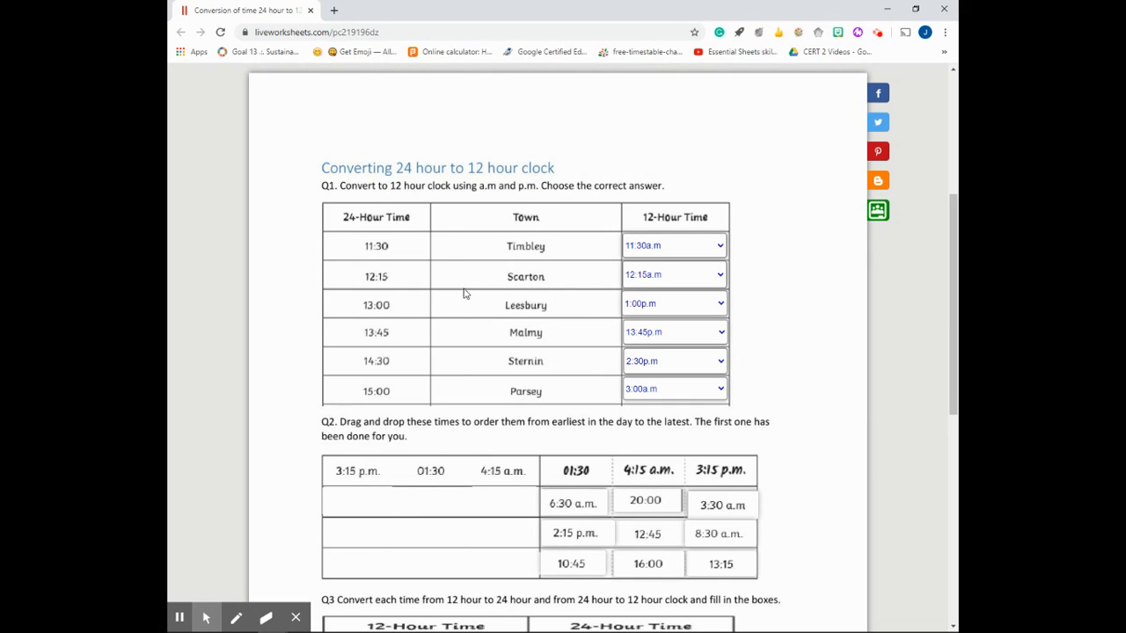
pyautogui.moveTo(457, 310)
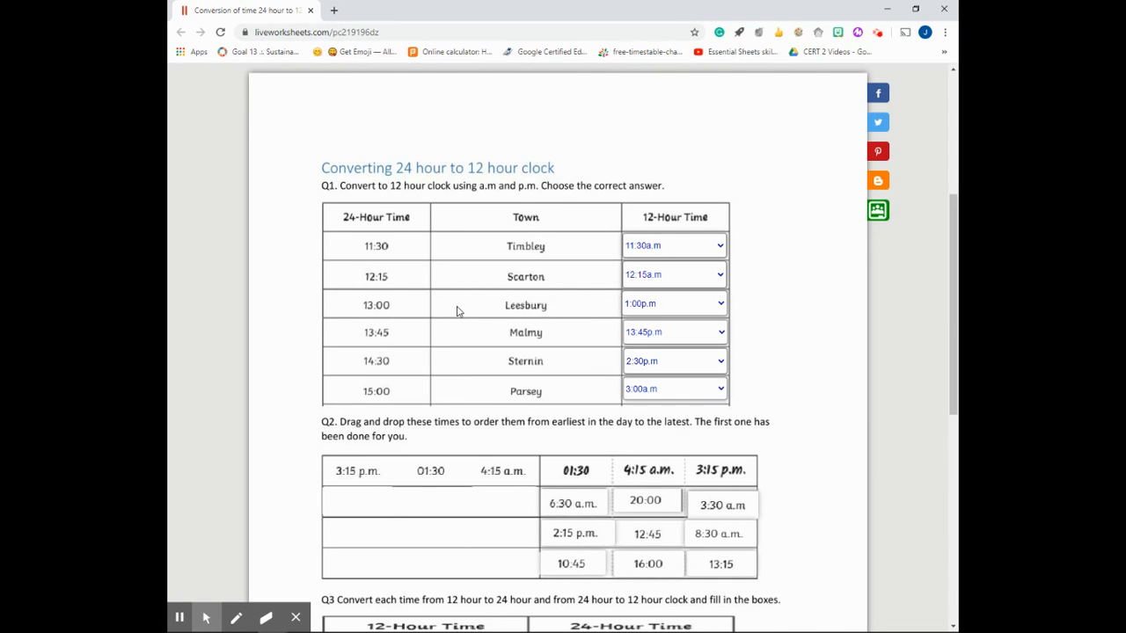
pyautogui.moveTo(823, 89)
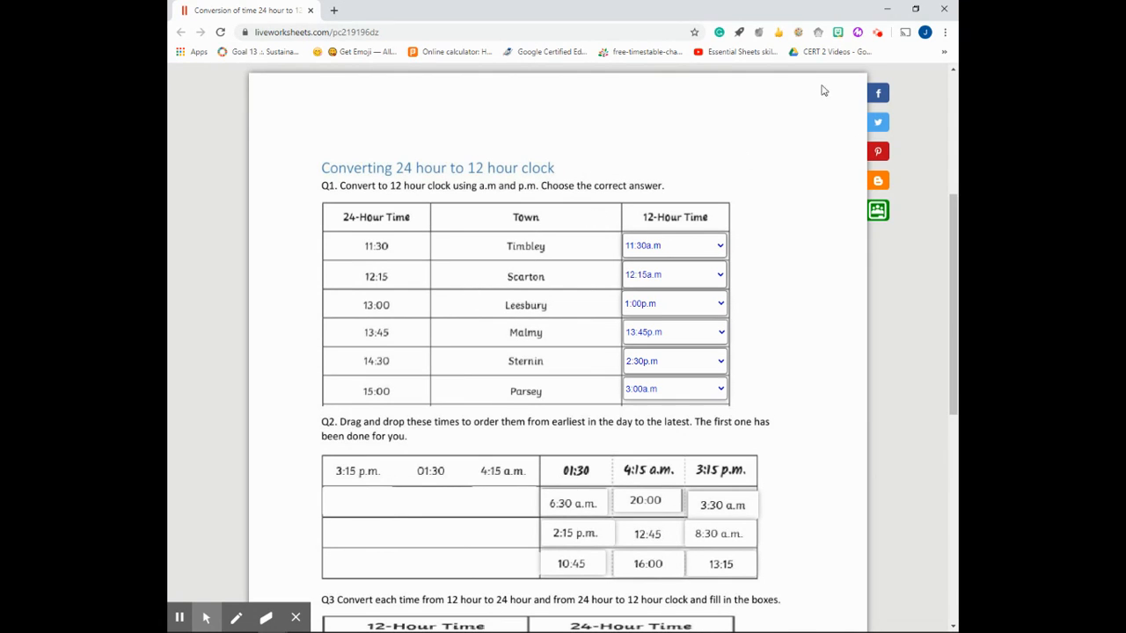